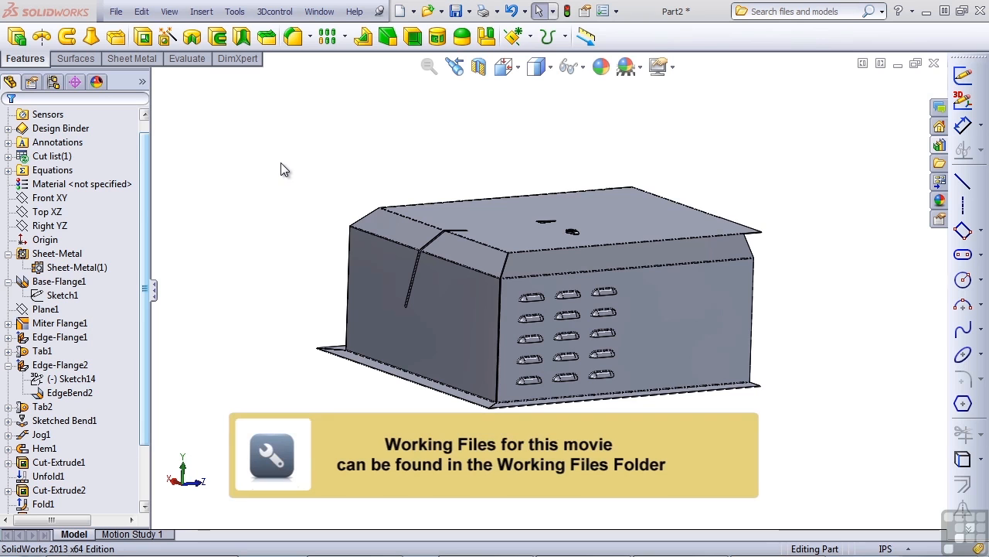
- Review the base-flange enclosure Part2 and bring up the Sheet Metal tab
left_click(59, 282)
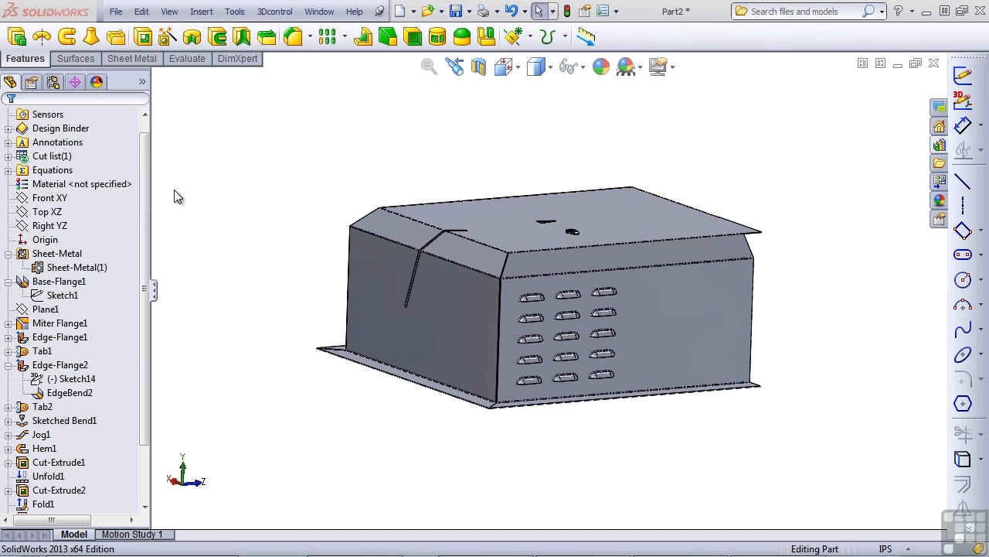
mouse_move(147, 73)
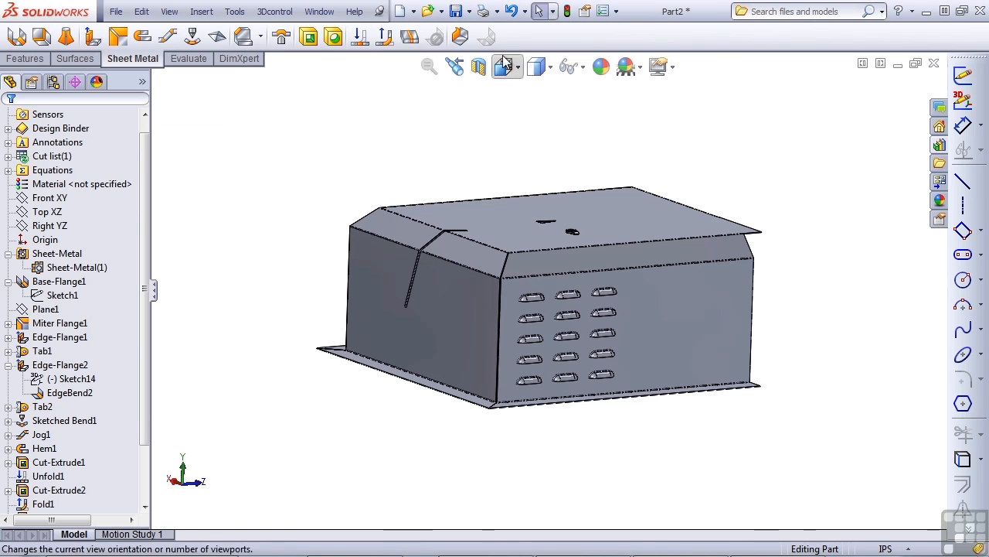
mouse_move(485, 39)
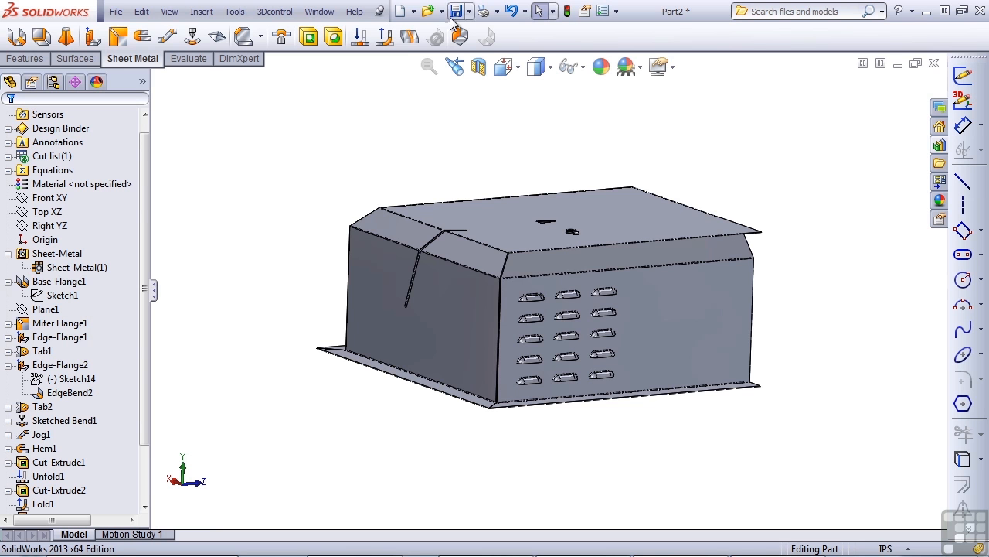
- In a new part, extrude a 14 x 10 rectangle and shell it, removing the top face
left_click(393, 11)
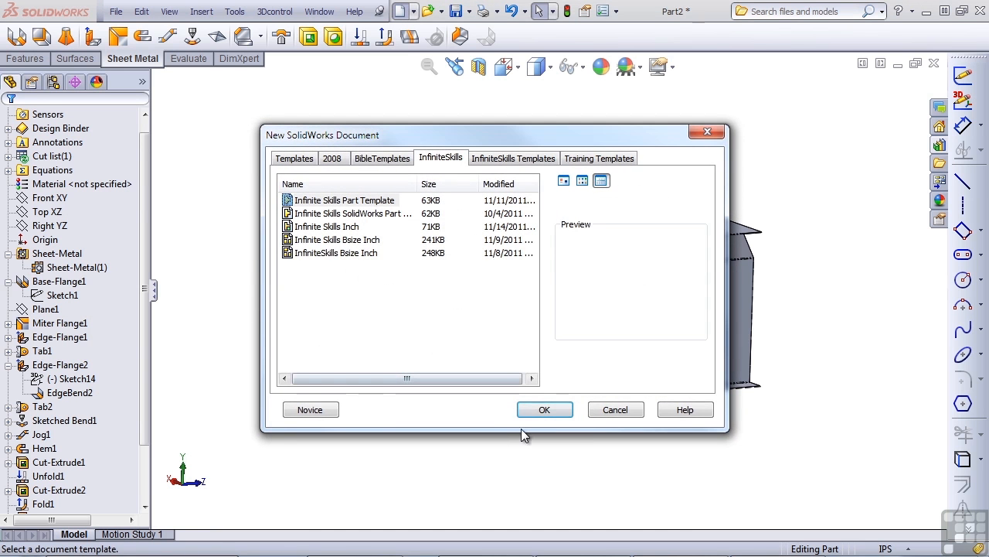
left_click(544, 409)
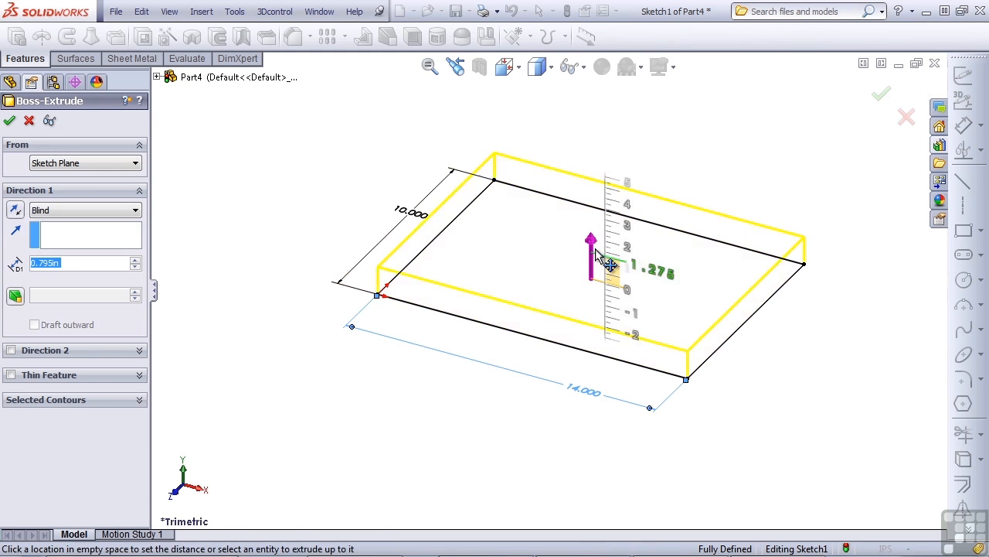
left_click(10, 120)
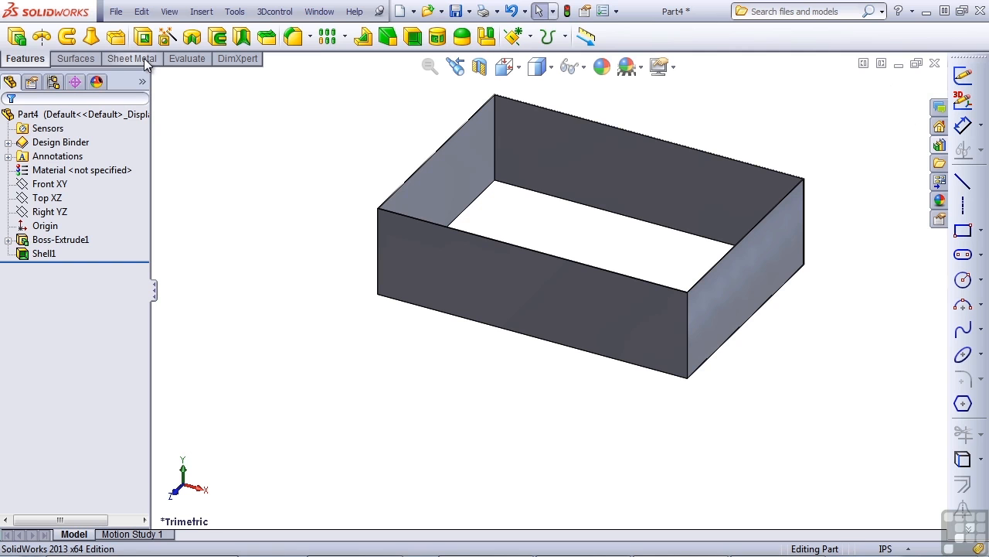
- Insert Bends with the bottom face fixed and the four vertical edges ripped, accepting relief cuts
left_click(131, 59)
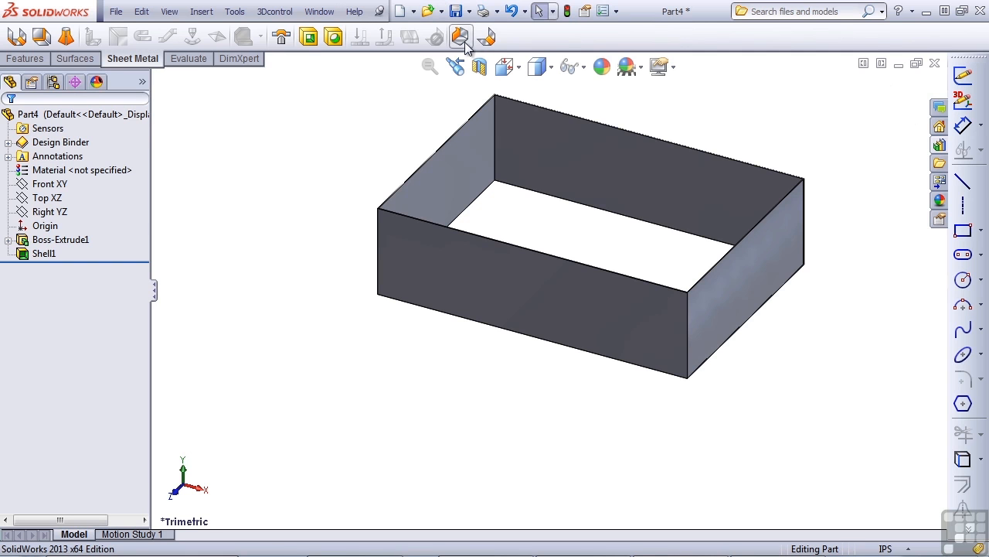
mouse_move(487, 37)
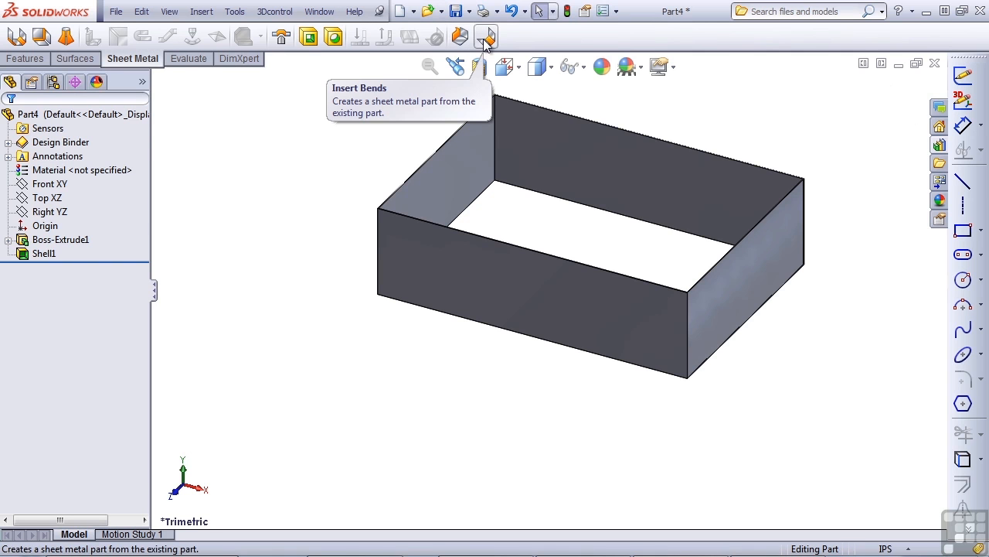
left_click(486, 36)
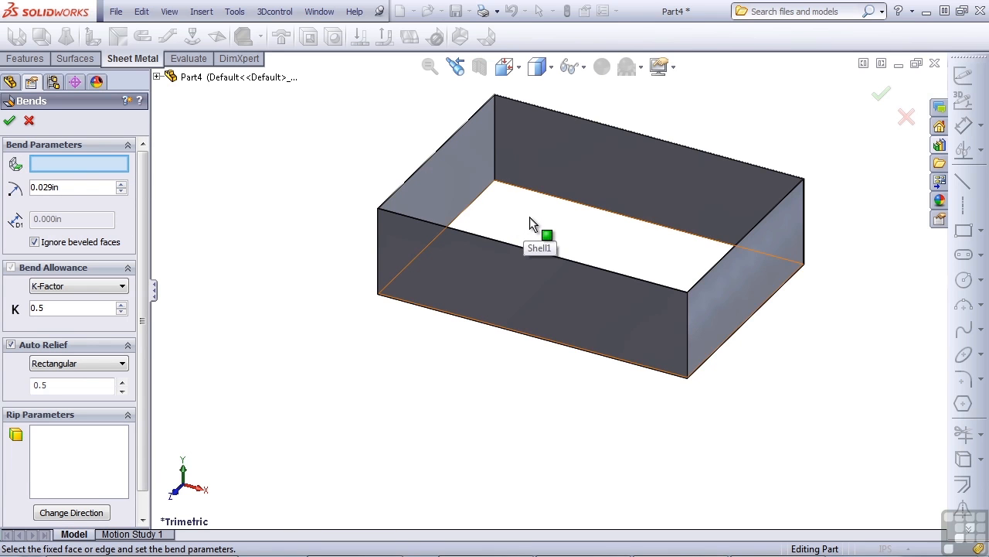
left_click(533, 228)
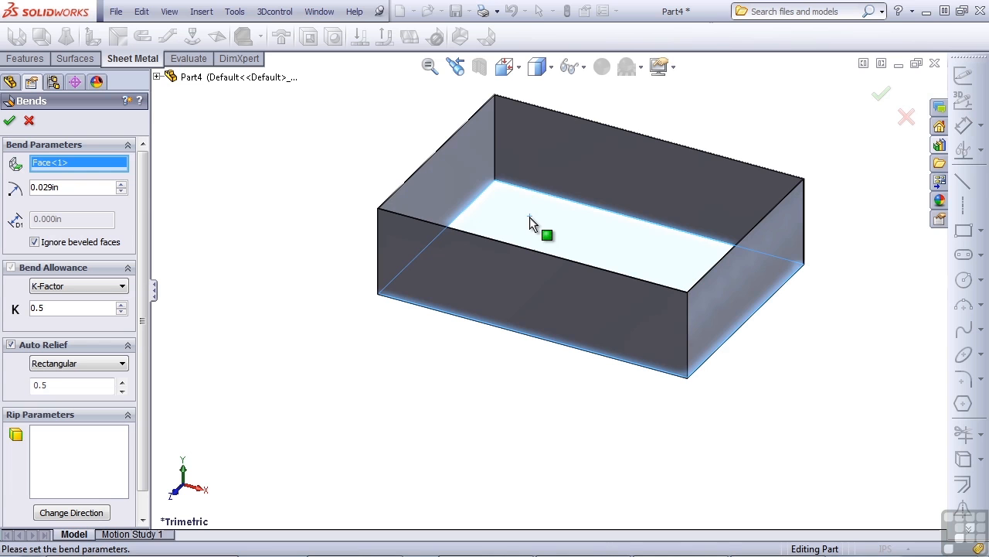
mouse_move(163, 238)
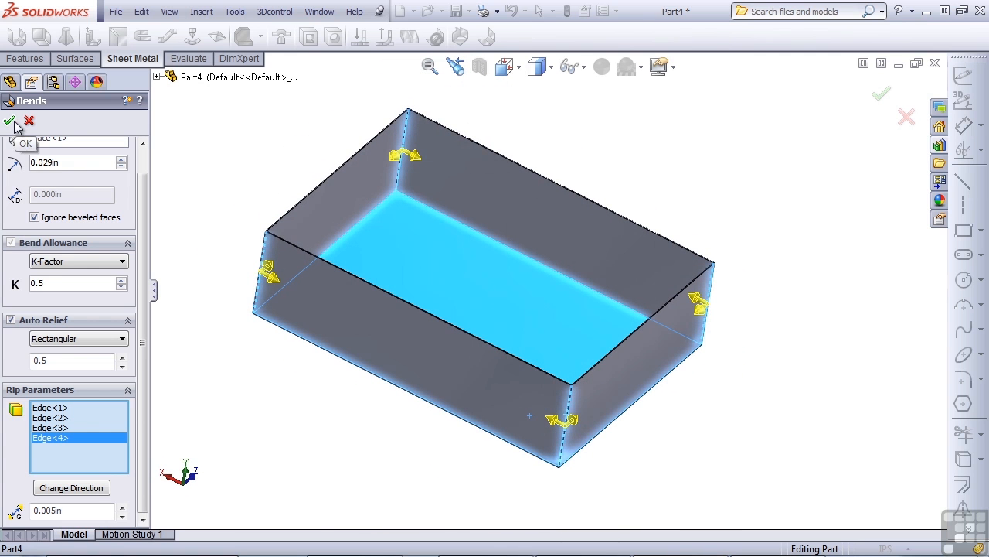
left_click(11, 121)
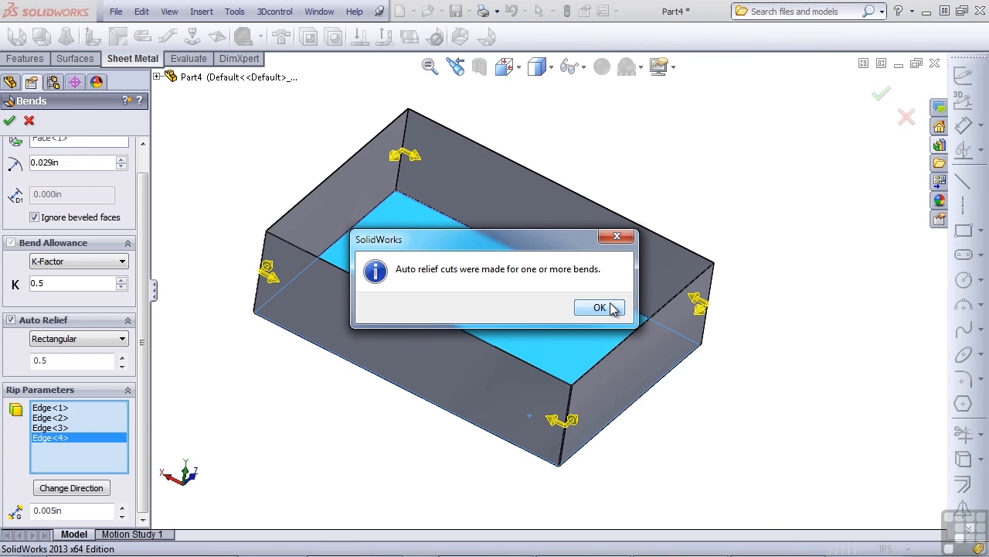
left_click(599, 307)
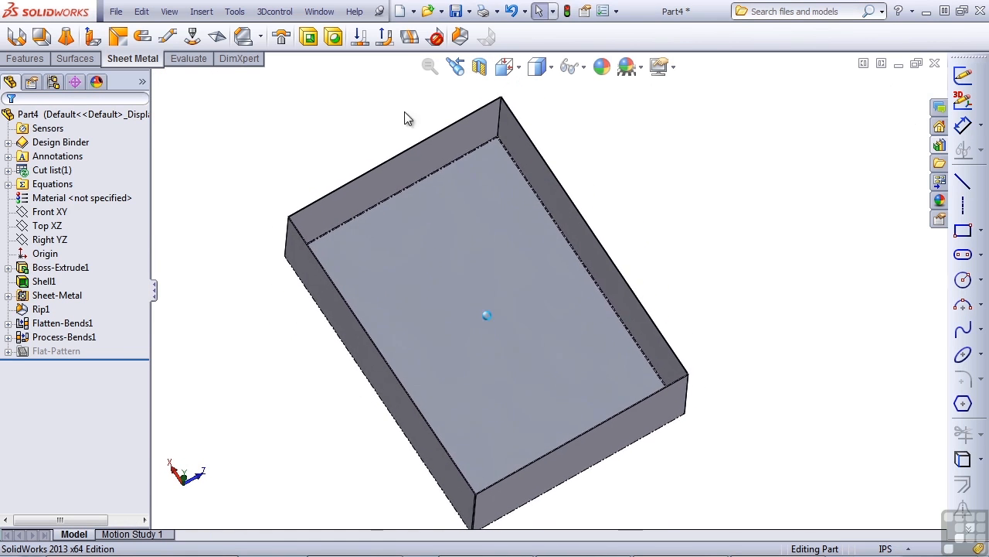
left_click(407, 37)
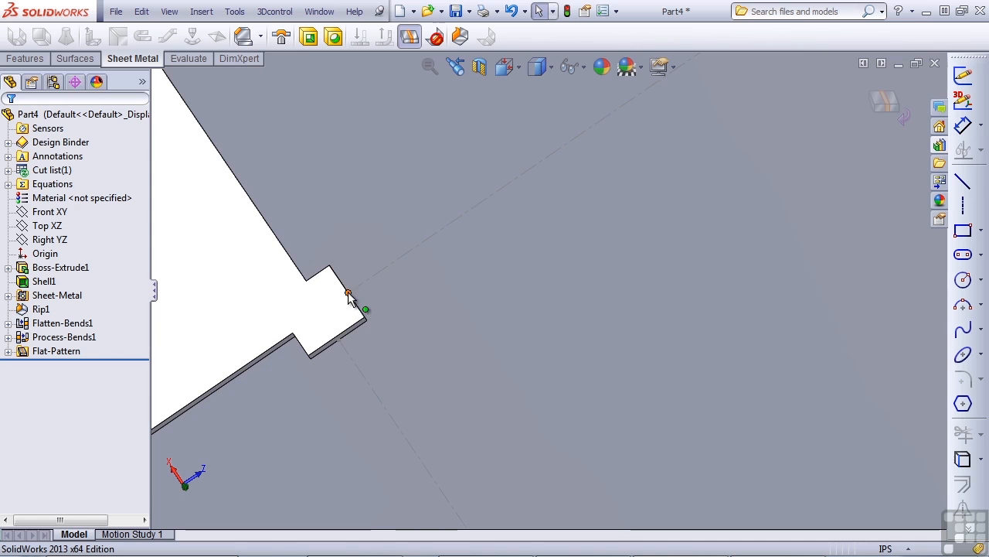
mouse_move(321, 309)
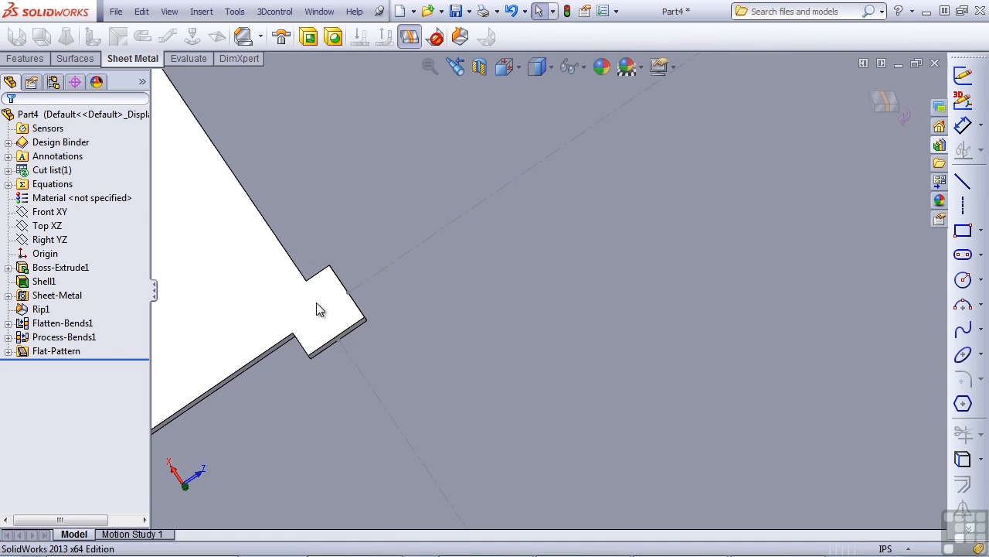
mouse_move(345, 301)
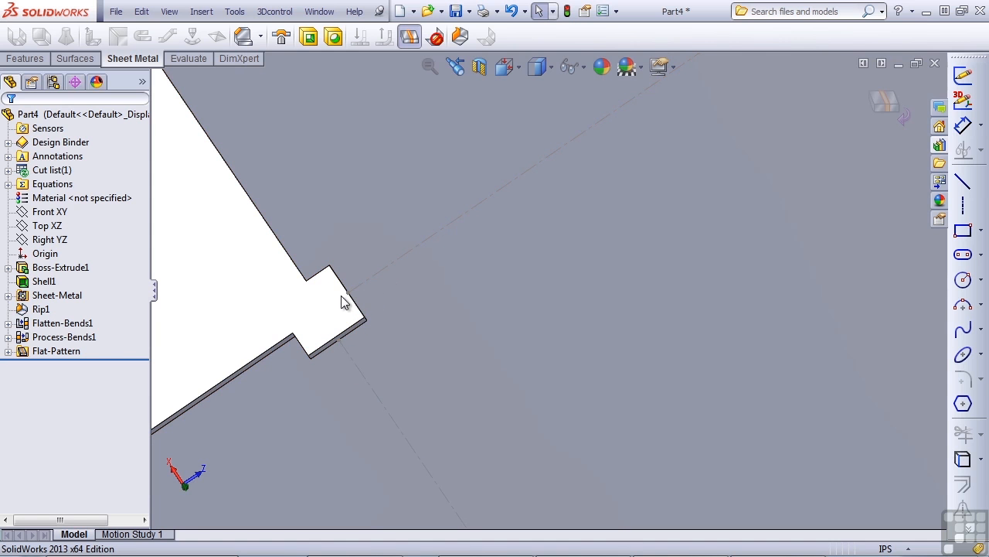
mouse_move(339, 330)
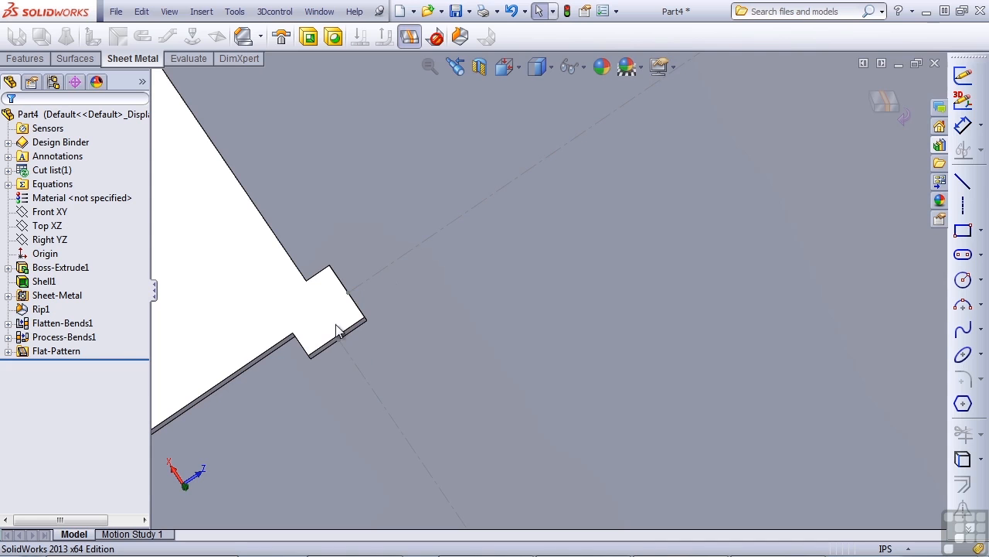
mouse_move(322, 334)
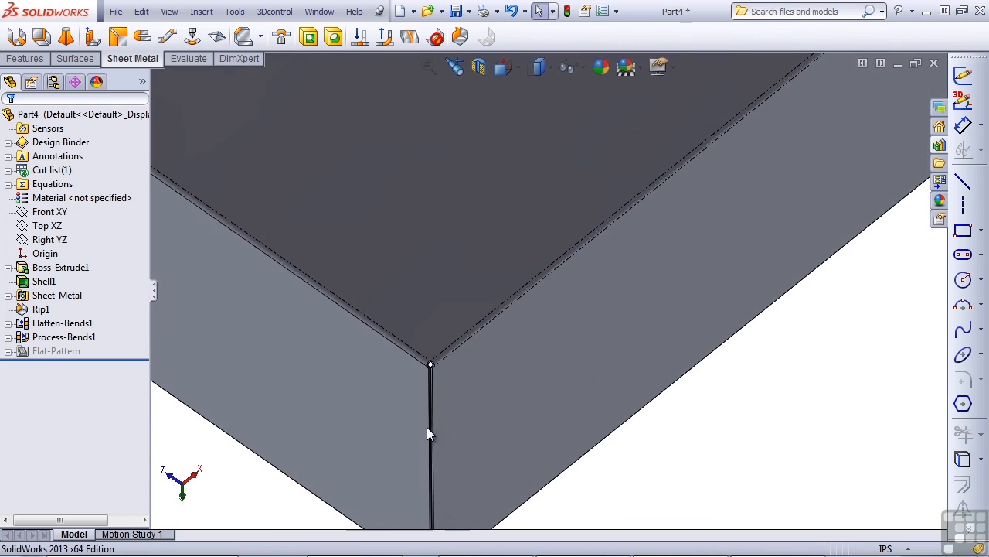
mouse_move(216, 462)
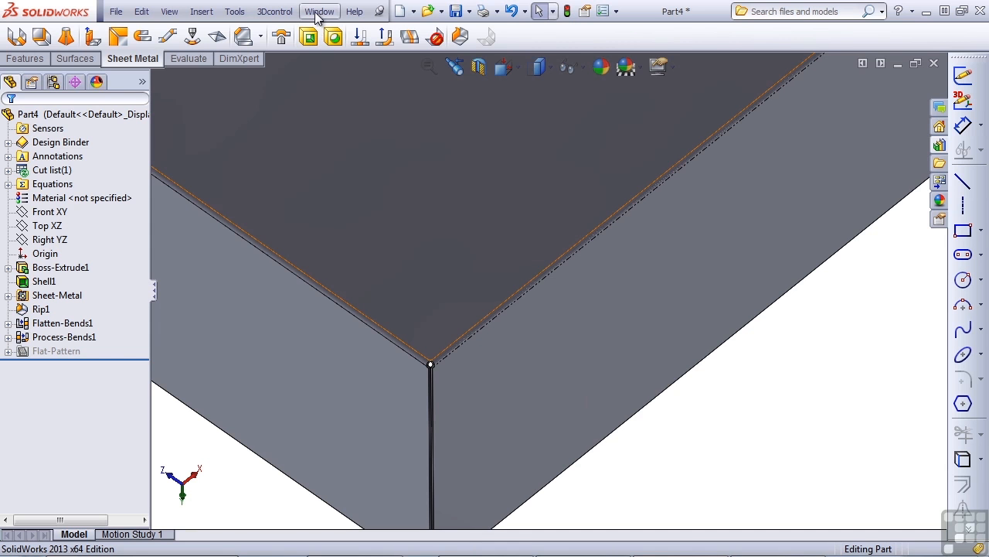
left_click(319, 11)
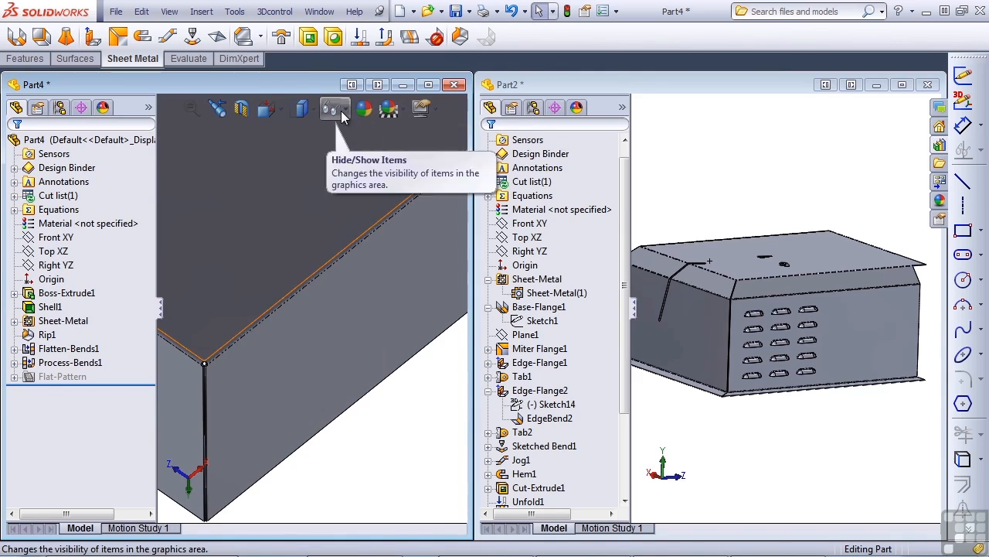
left_click(69, 348)
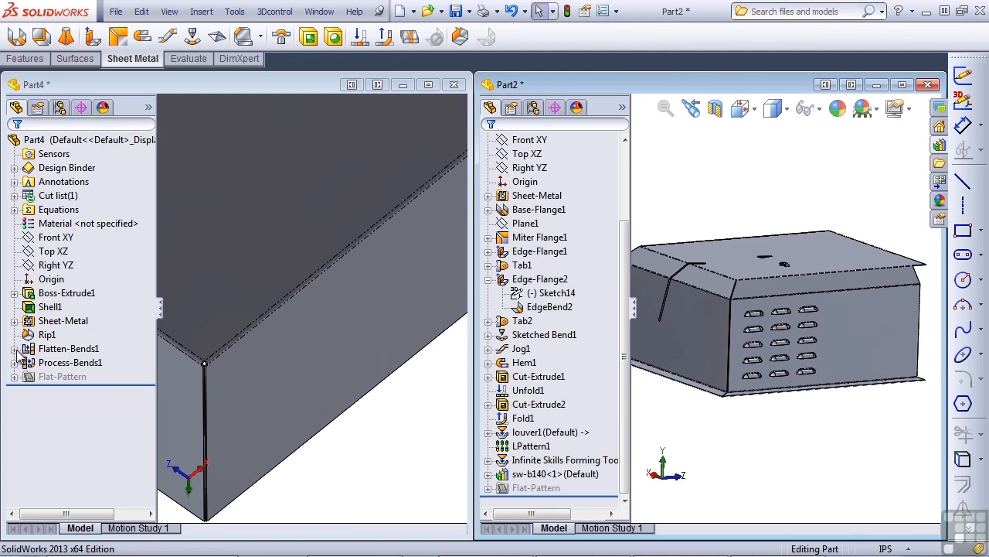
left_click(50, 306)
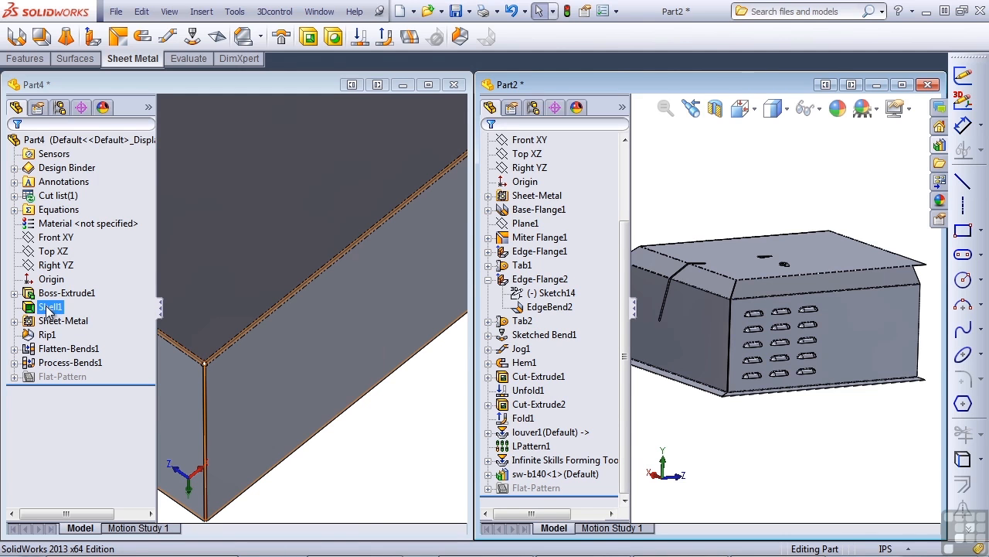
left_click(69, 348)
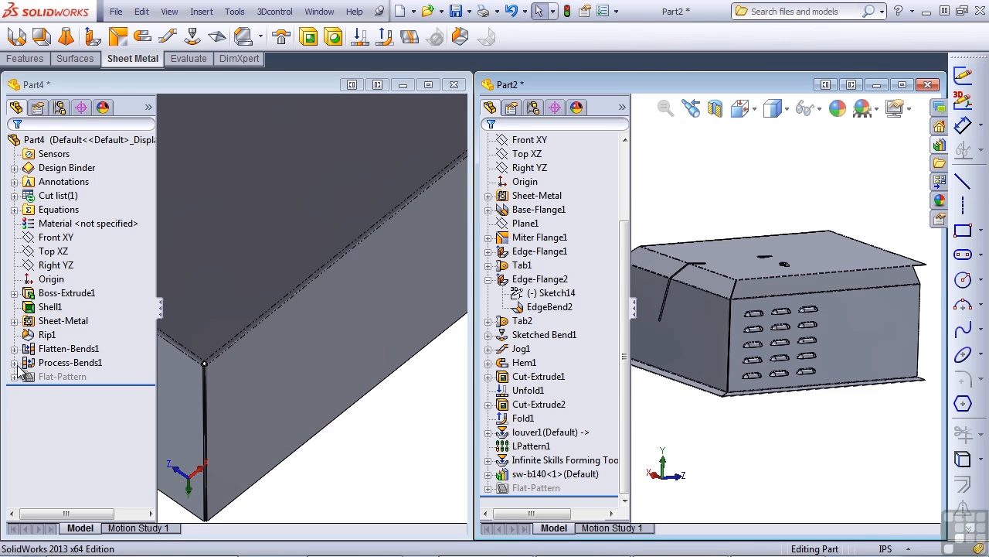
mouse_move(15, 376)
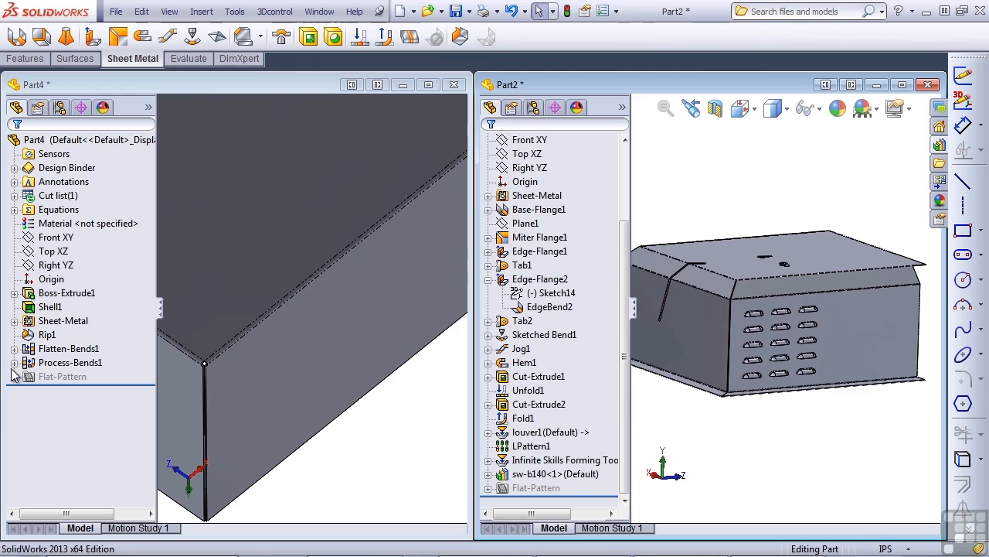
mouse_move(20, 384)
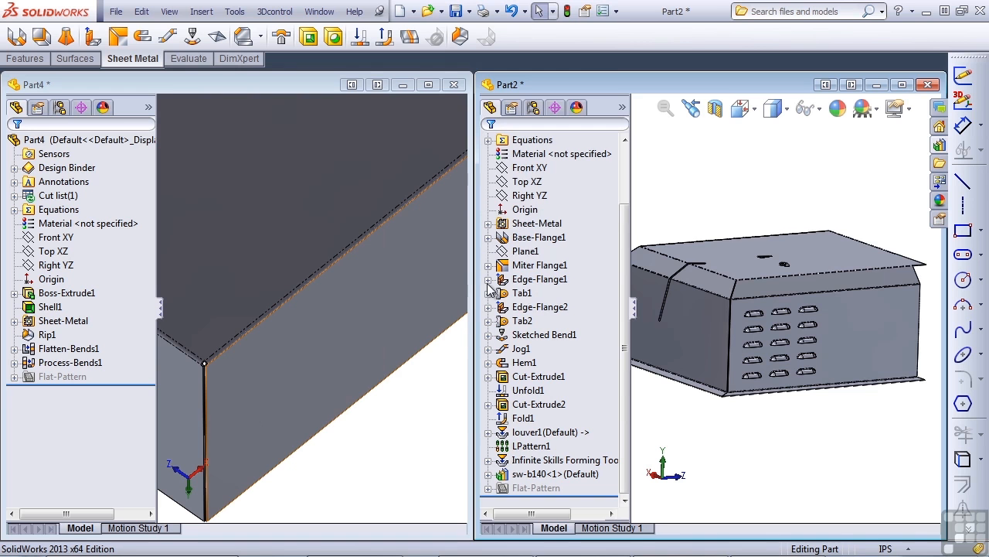
left_click(540, 278)
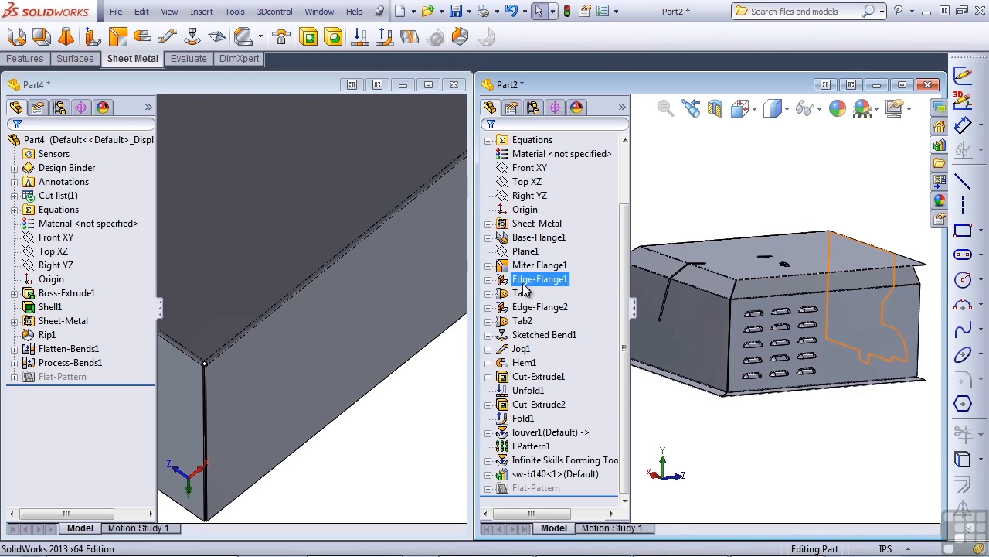
left_click(535, 432)
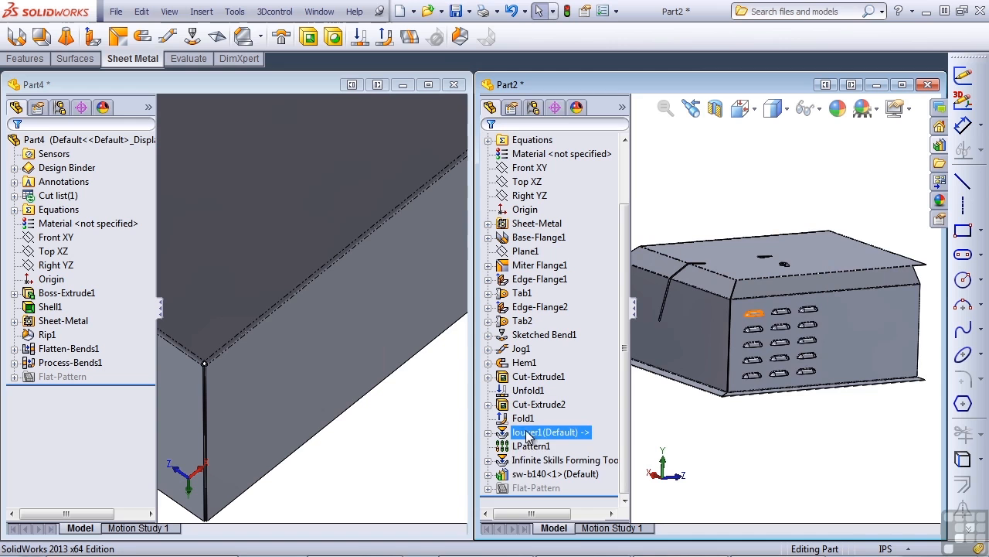
left_click(535, 487)
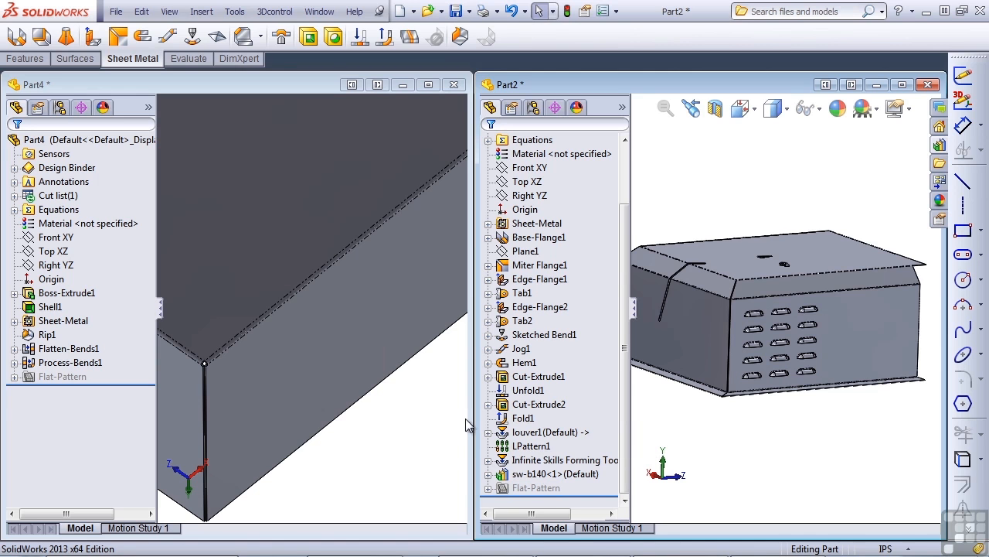
mouse_move(451, 452)
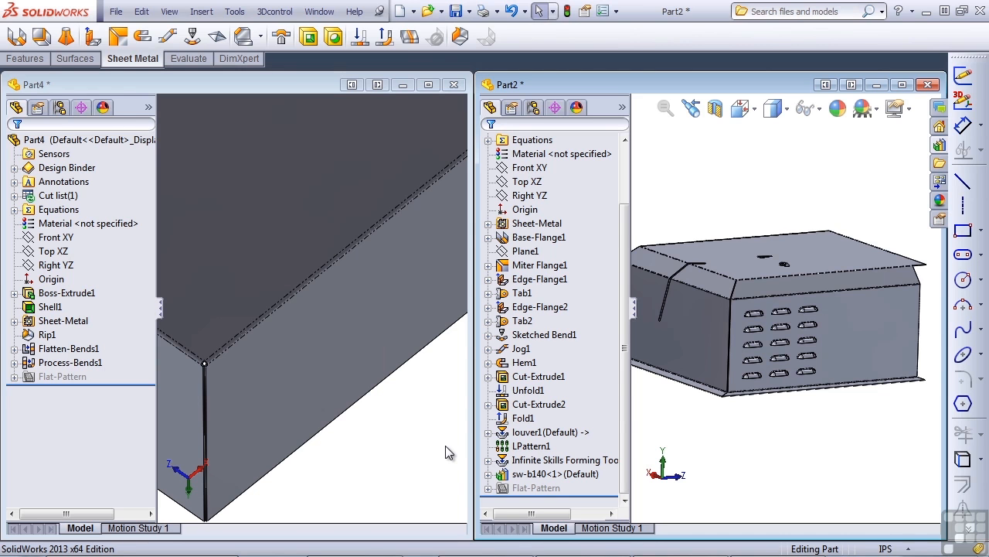
mouse_move(393, 11)
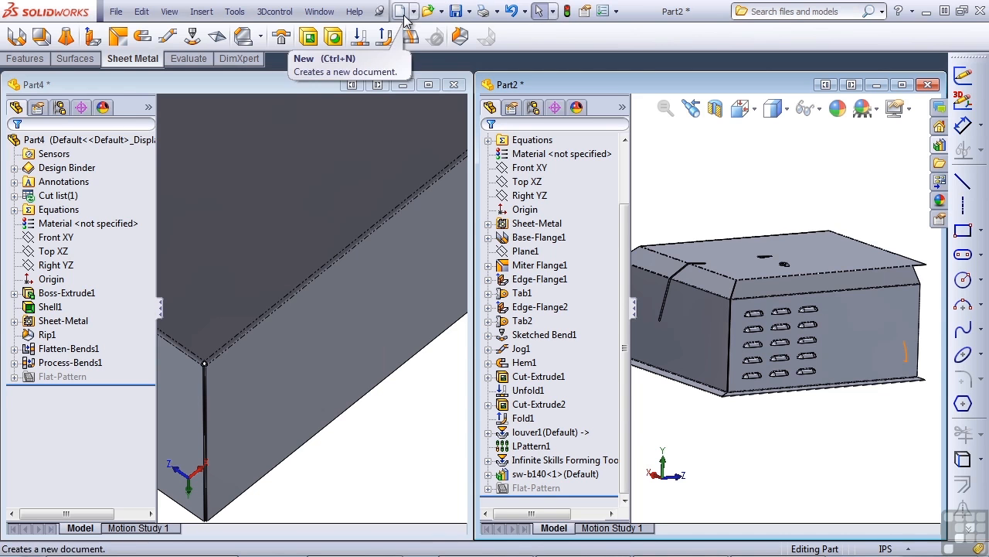
- In a new part, revolve the slanted cone profile 359° as a thin feature
left_click(395, 13)
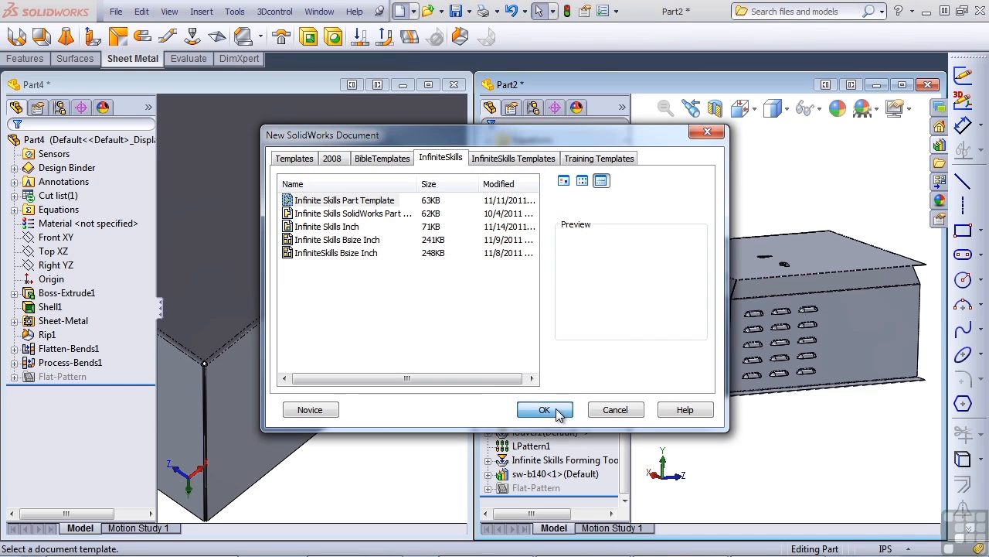
left_click(545, 410)
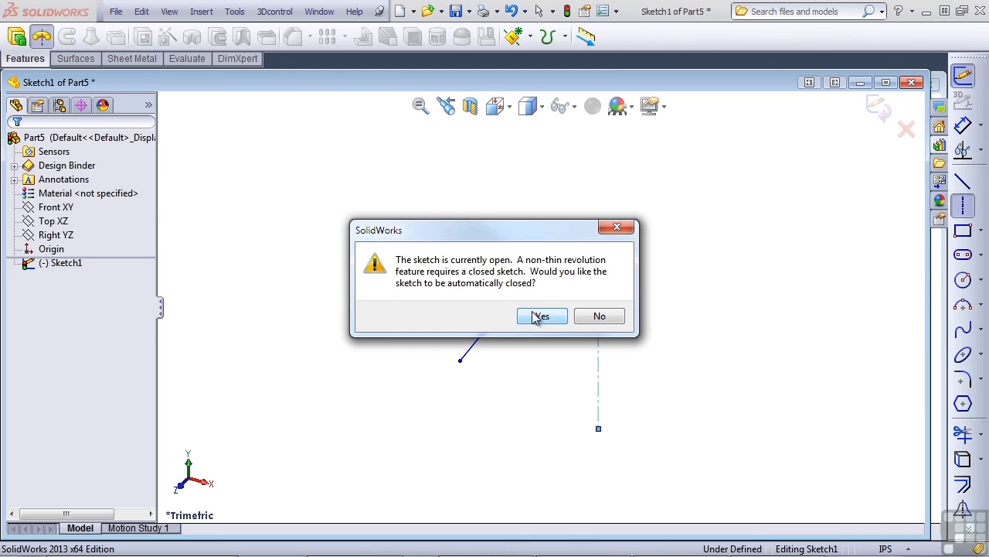
left_click(541, 315)
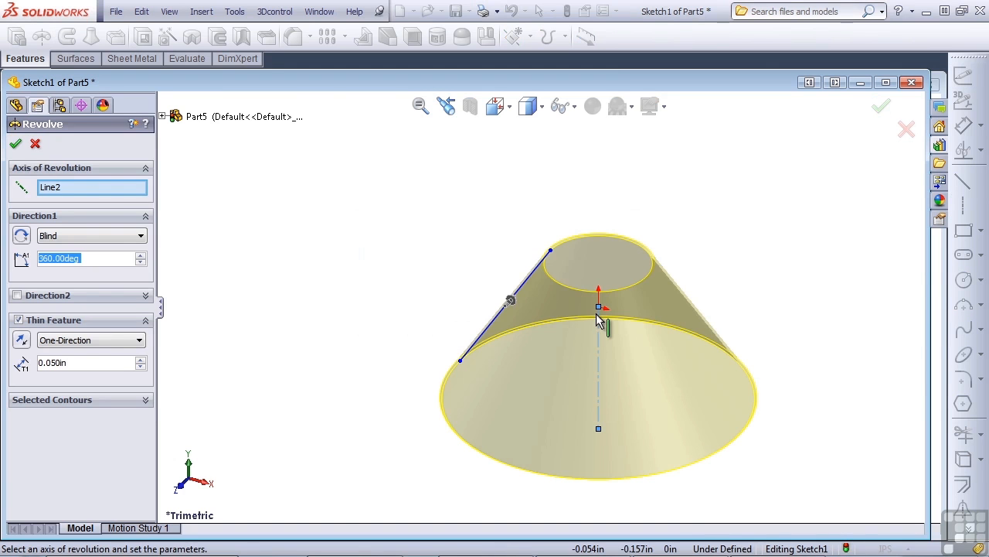
mouse_move(170, 289)
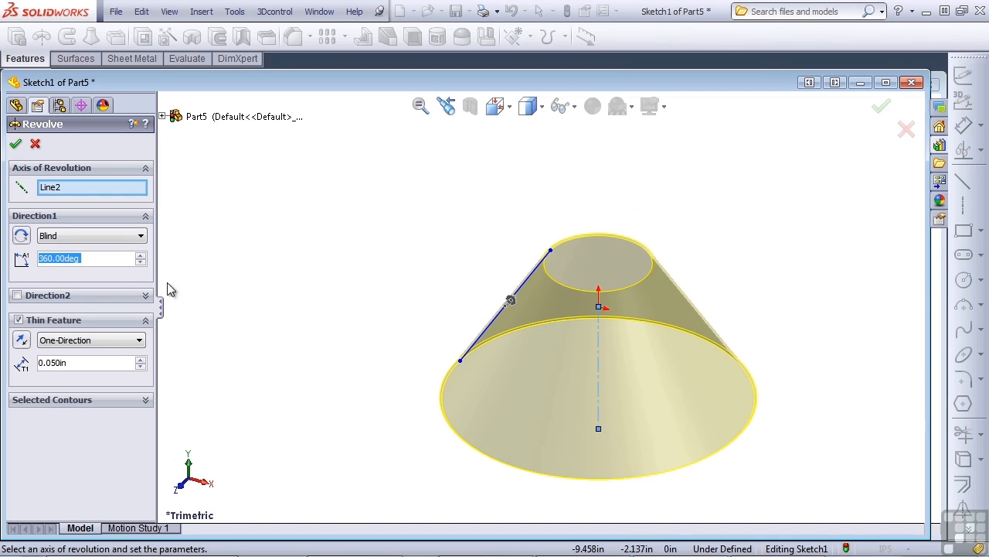
left_click(142, 262)
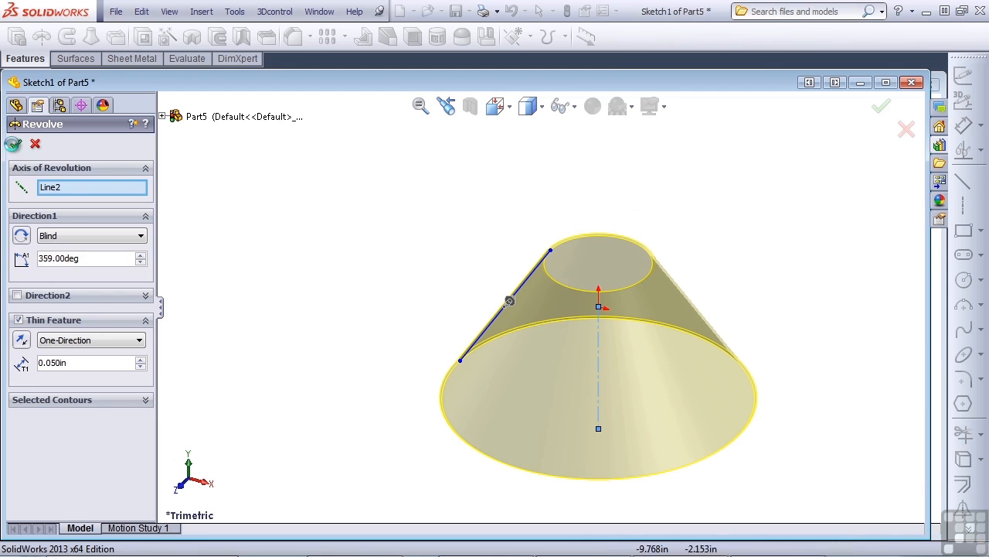
left_click(881, 106)
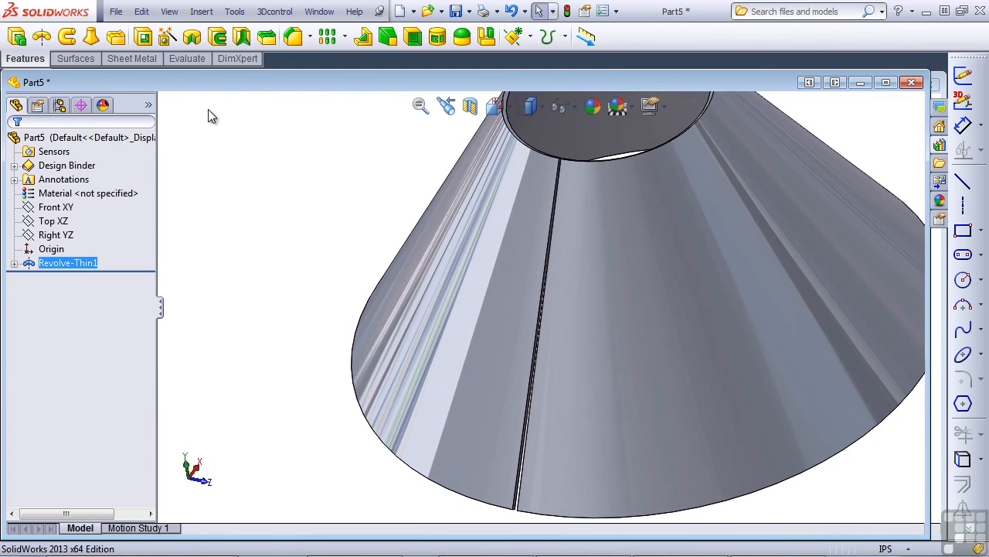
- Apply Insert Bends to the cone with a fixed face, then select RoundBend1
left_click(132, 58)
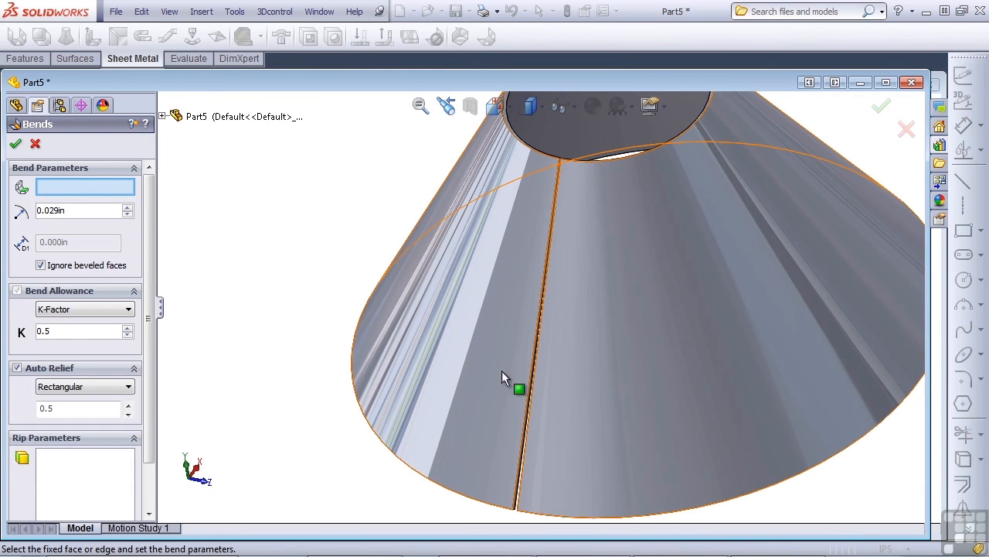
left_click(518, 388)
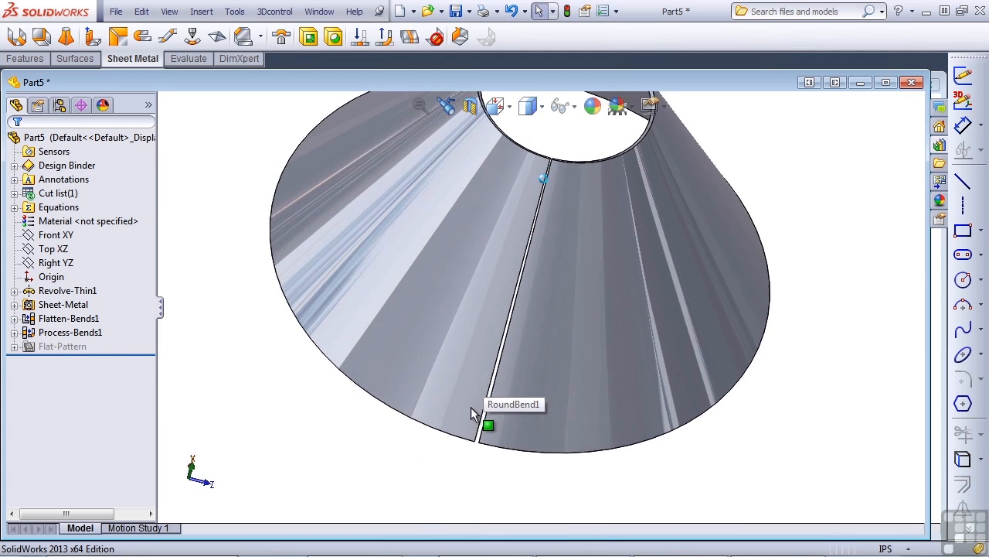
left_click(483, 421)
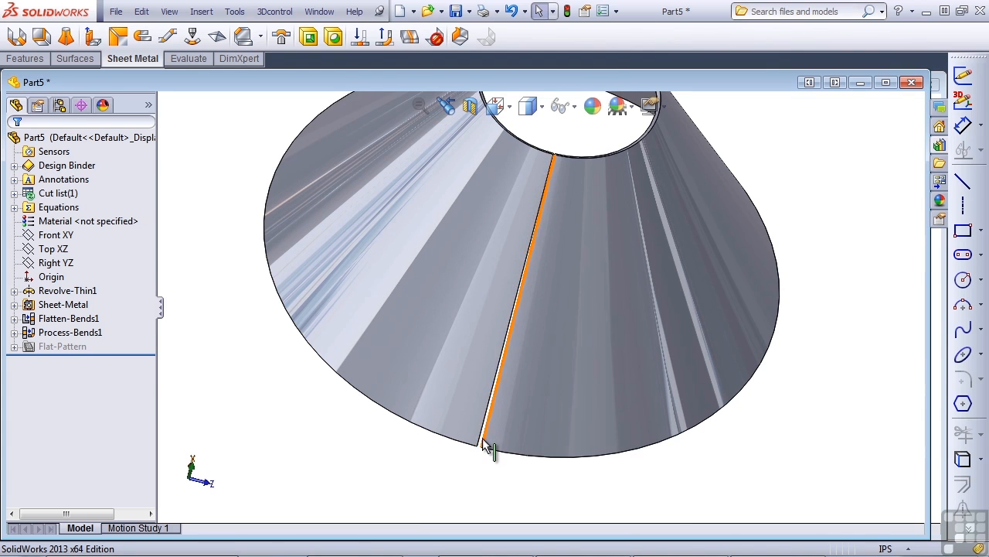
mouse_move(493, 429)
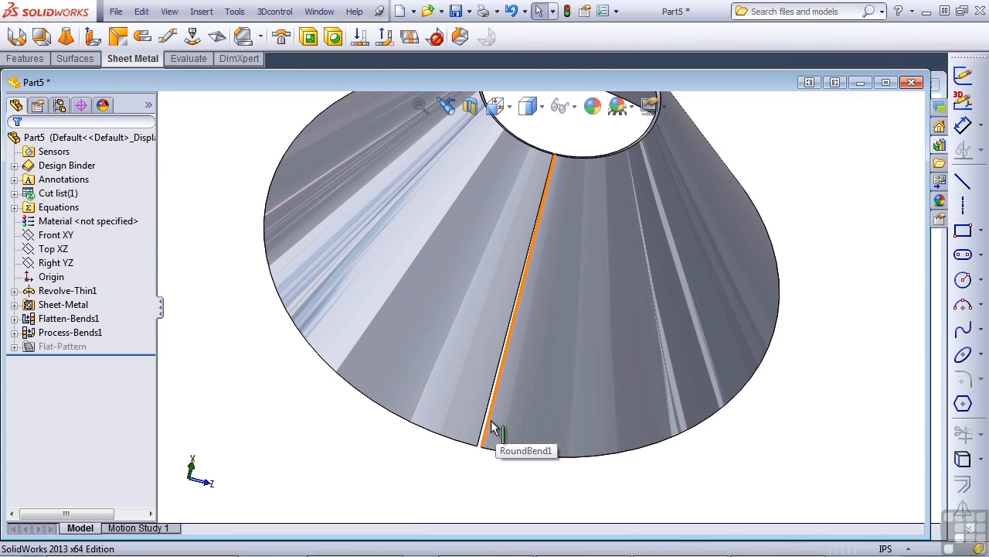